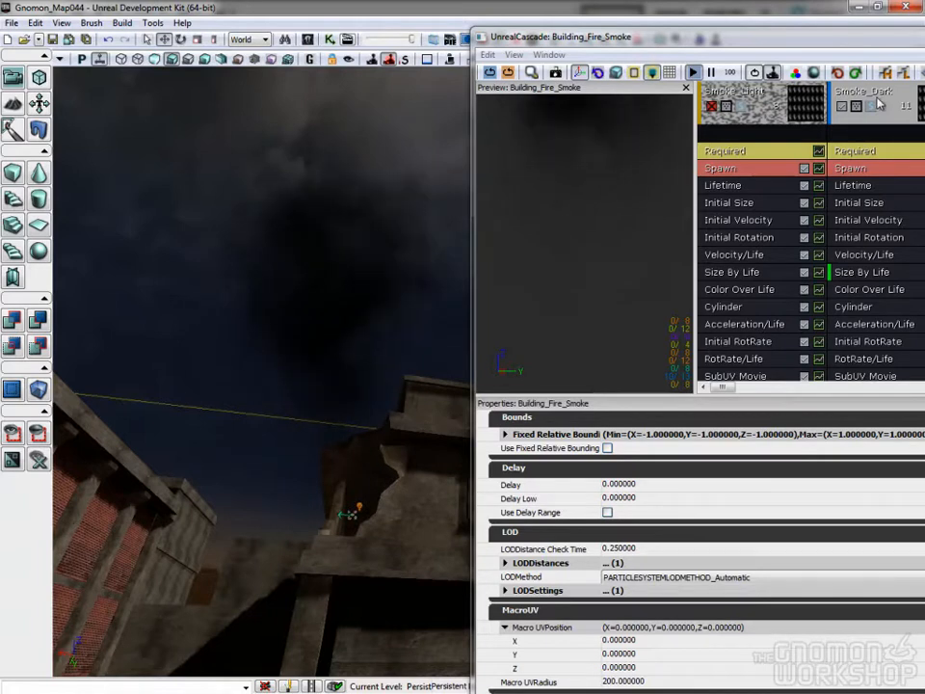
- Open the Explosion_Air_8x8 fireball flipbook texture's properties from the Content Browser
{"action": "left_click", "coordinate": [735, 90]}
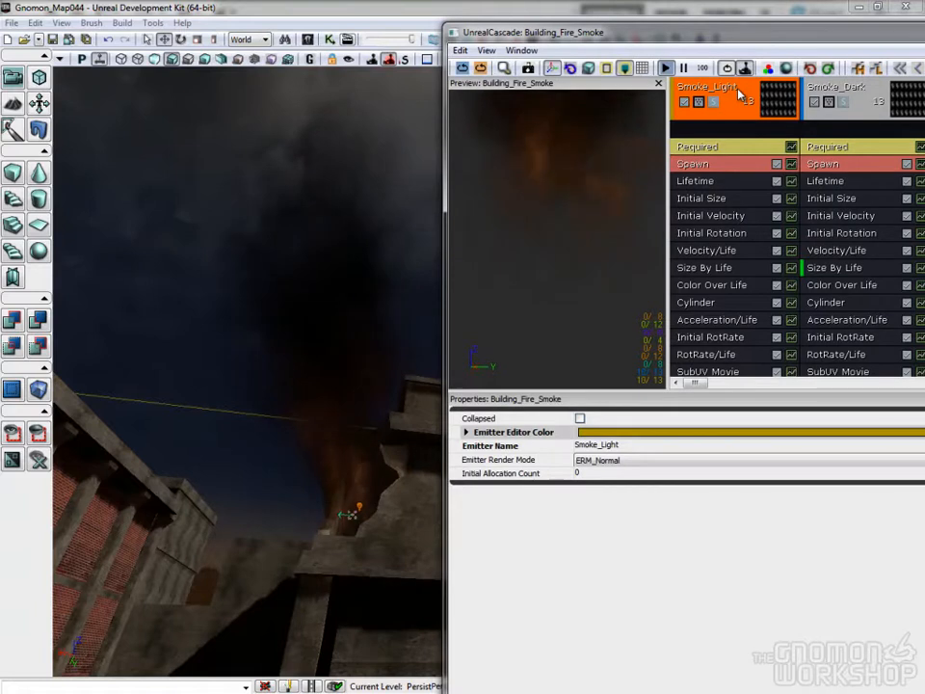
{"action": "left_click", "coordinate": [843, 91]}
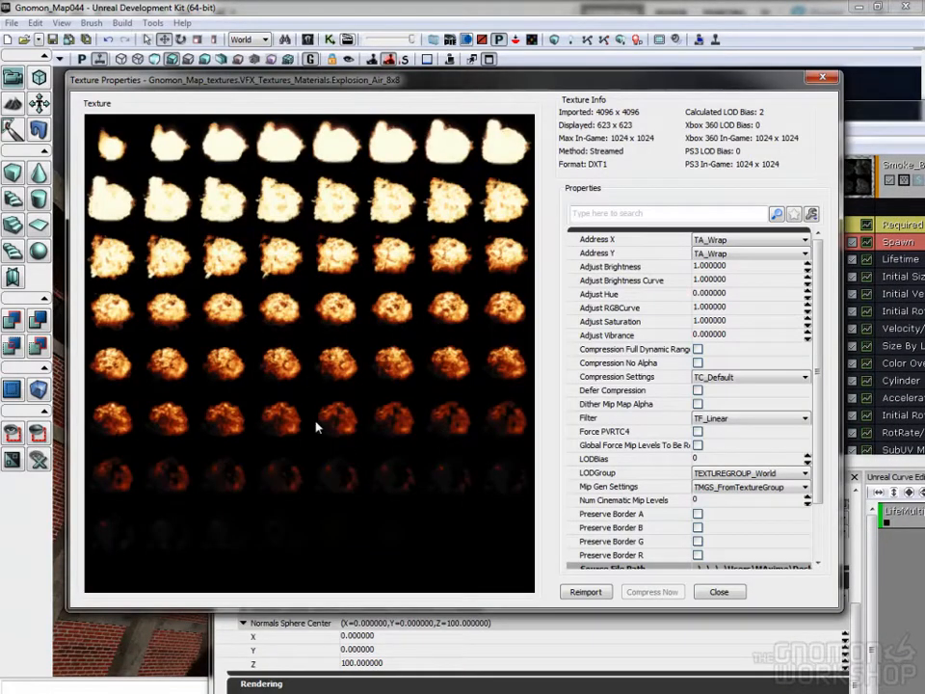
{"action": "left_click", "coordinate": [719, 592]}
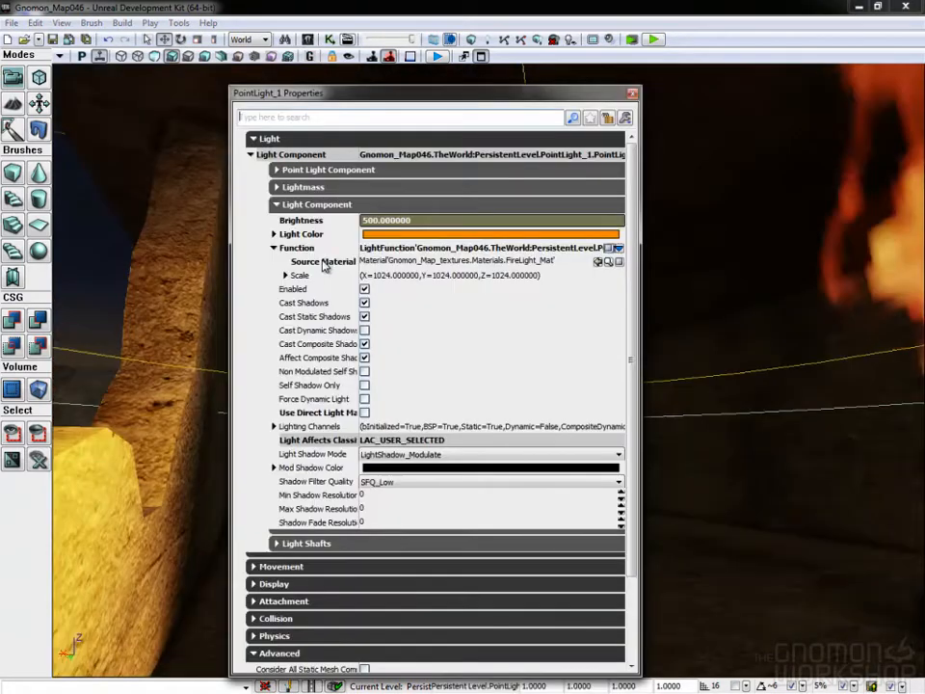
- Check the point light's FireLight_Mat light function material path, then close PointLight_1 Properties
{"action": "double_click", "coordinate": [453, 260]}
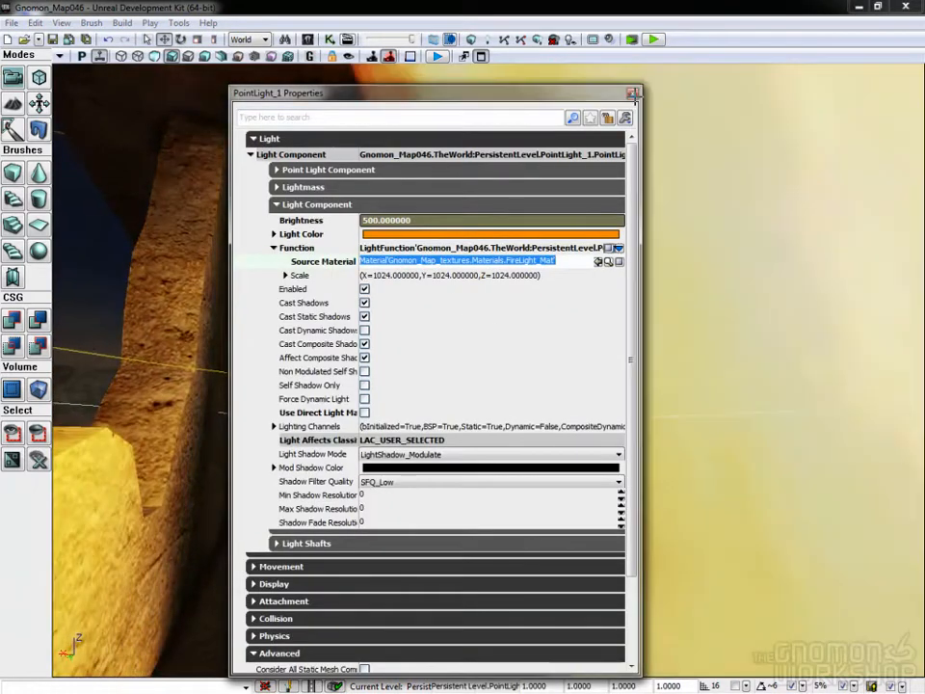